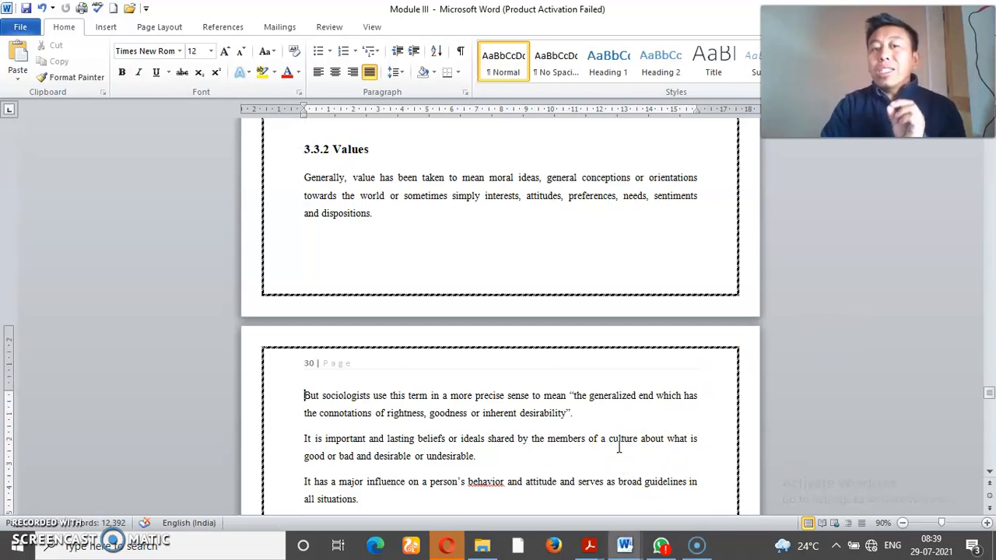
# Step: Scroll to page 30 showing 3.3.2 Values through to the Definitions heading
pyautogui.scroll(-3)
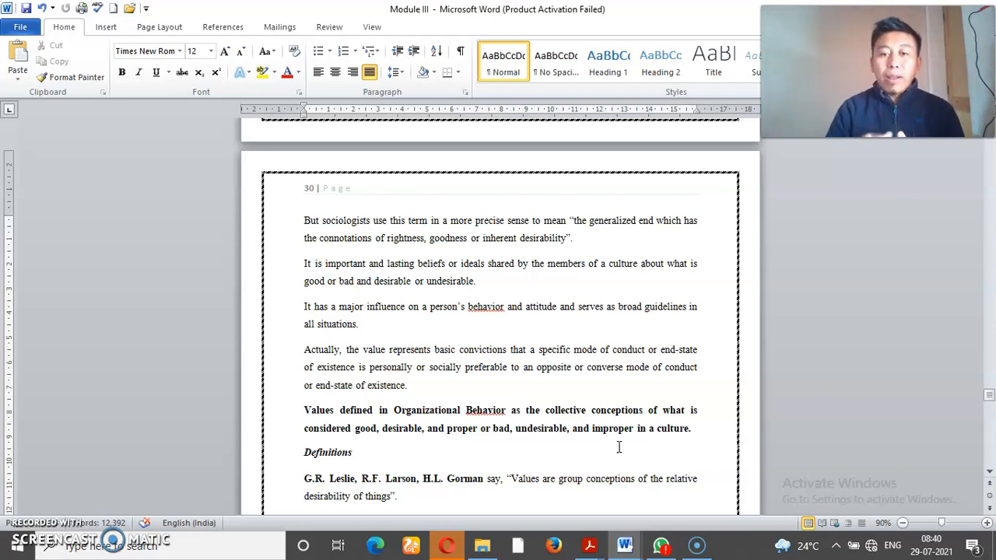
# Step: Scroll through the Definitions list until the first Characteristics point appears
pyautogui.scroll(-3)
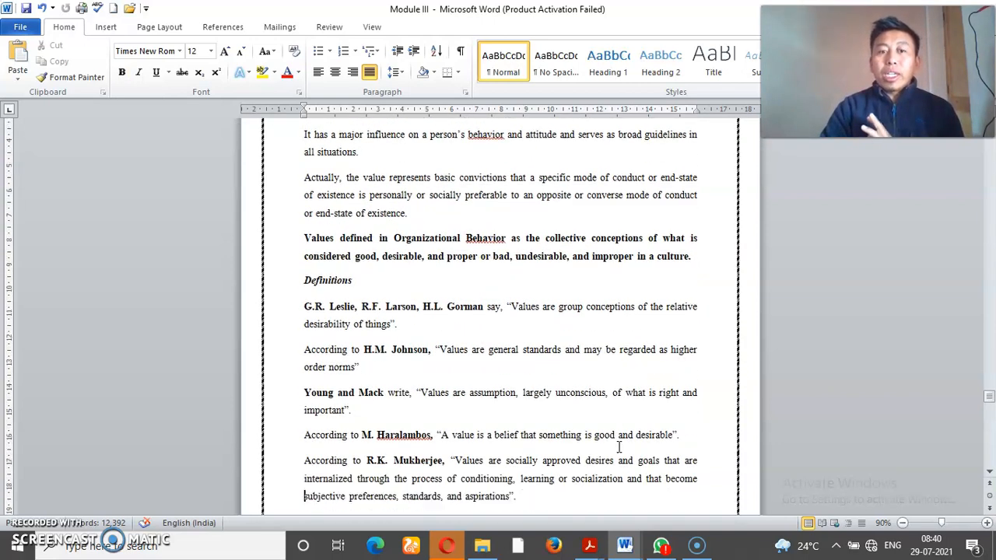
pyautogui.scroll(-3)
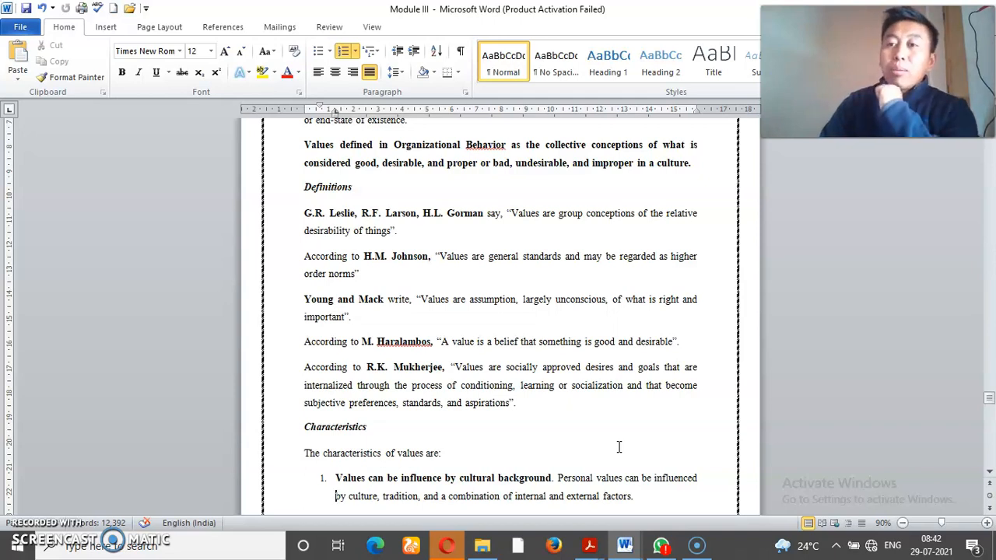
# Step: Scroll onto page 31 so Characteristics points 1 to 6, ending at Group Solidarity, are visible
pyautogui.scroll(-3)
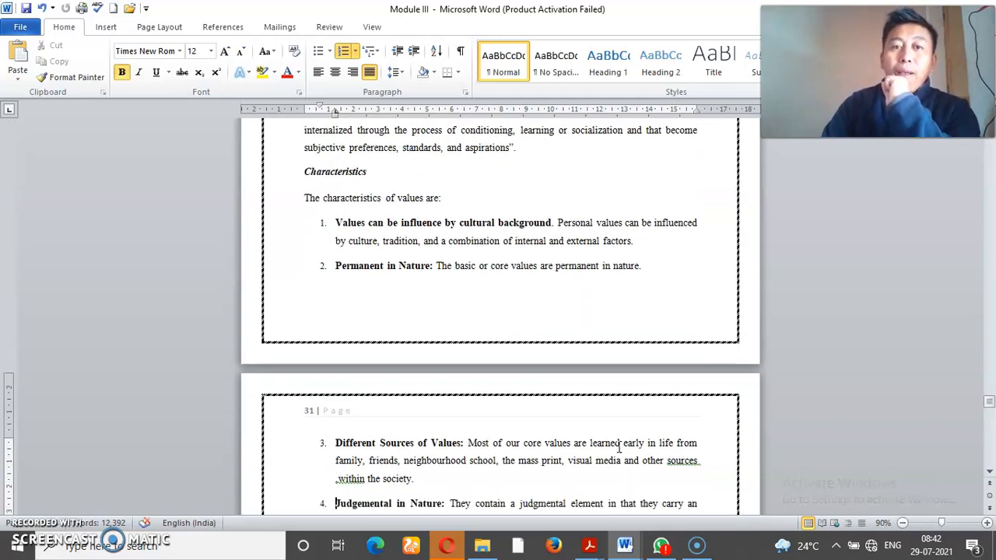
pyautogui.scroll(-3)
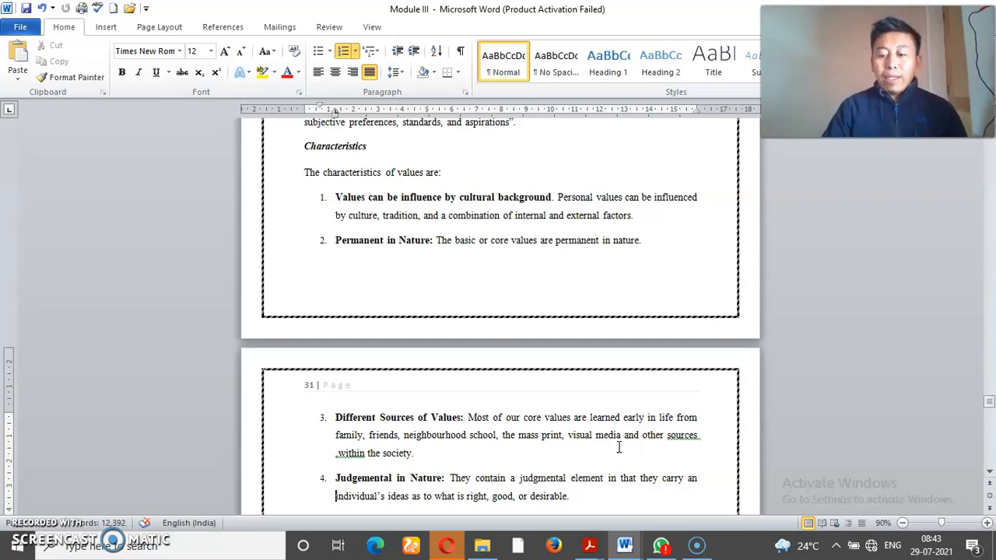
pyautogui.scroll(-3)
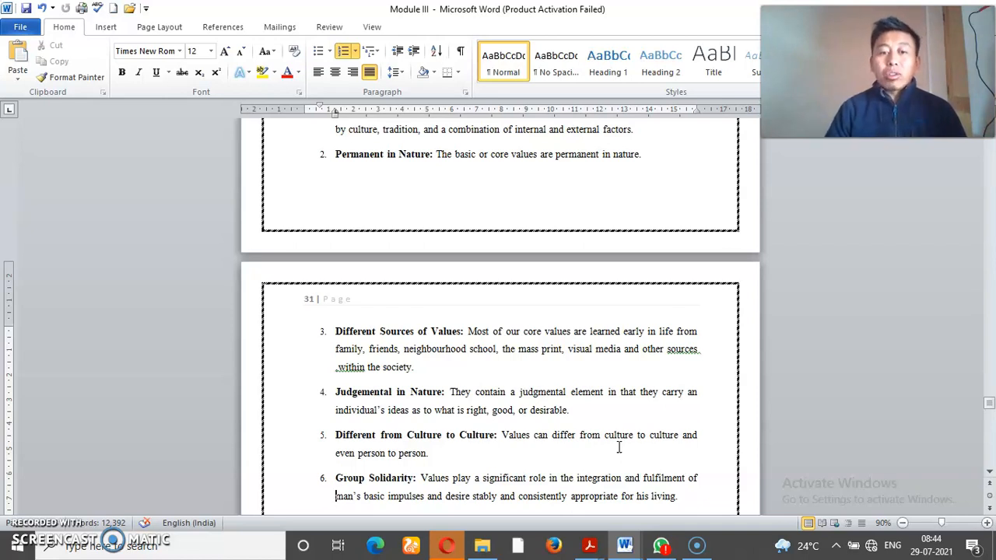
# Step: Scroll past characteristics 3 to 8 until the Functions of Values list begins
pyautogui.scroll(-3)
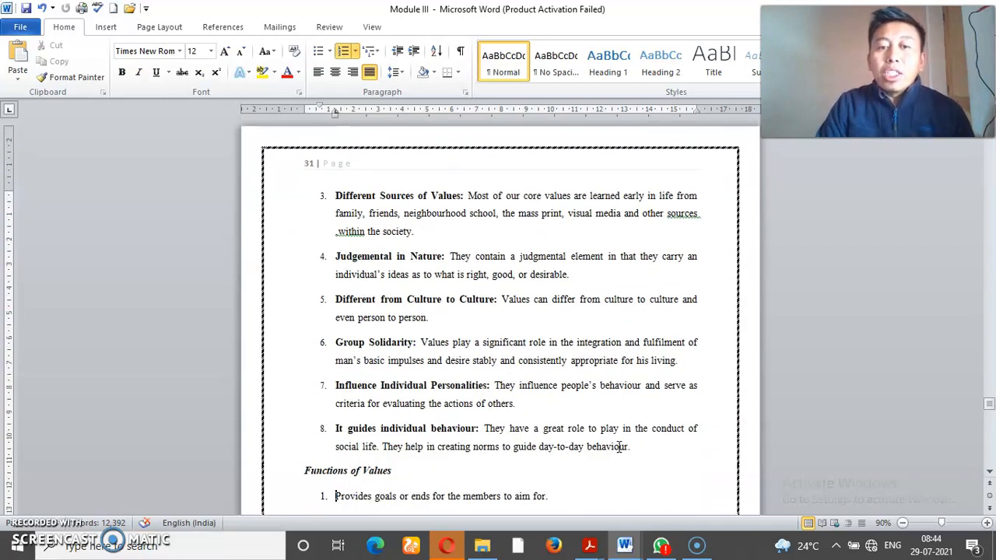
pyautogui.scroll(-3)
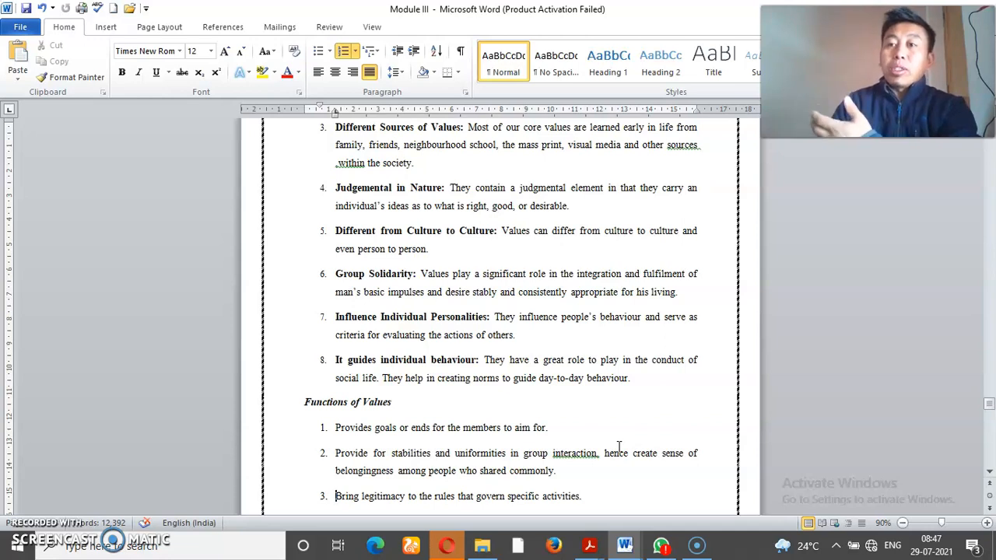
pyautogui.scroll(-3)
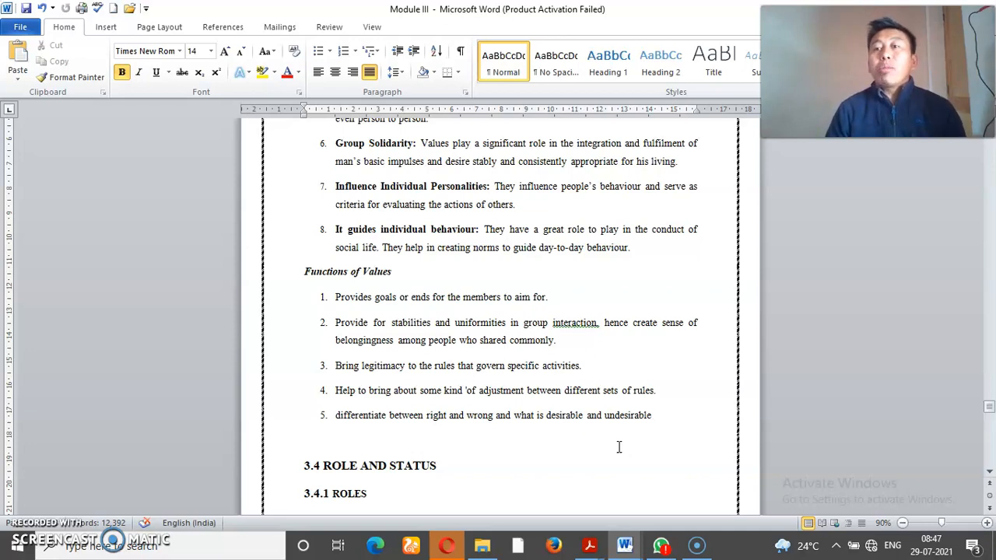
# Step: Click in the page repeatedly while the Functions of Values list stays in view
pyautogui.click(305, 493)
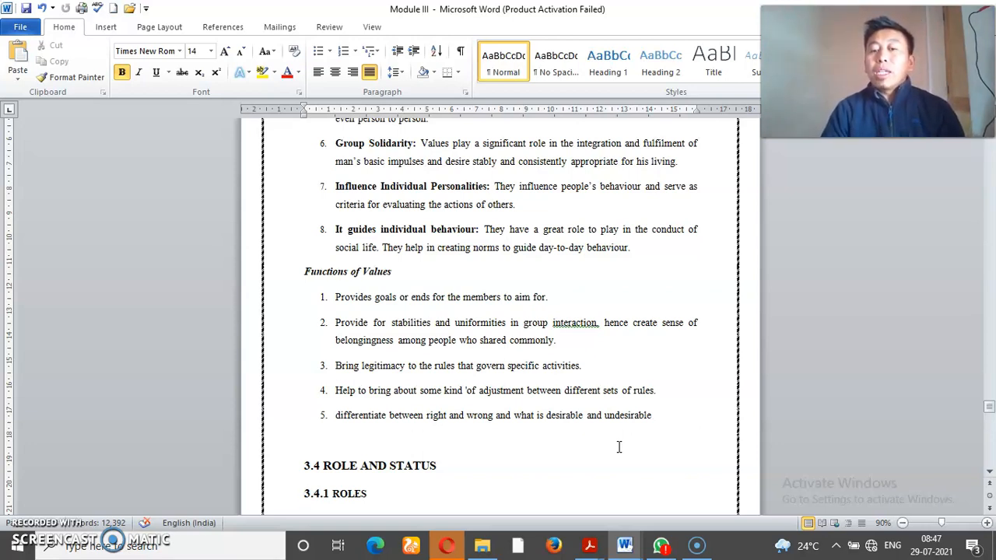
pyautogui.click(305, 493)
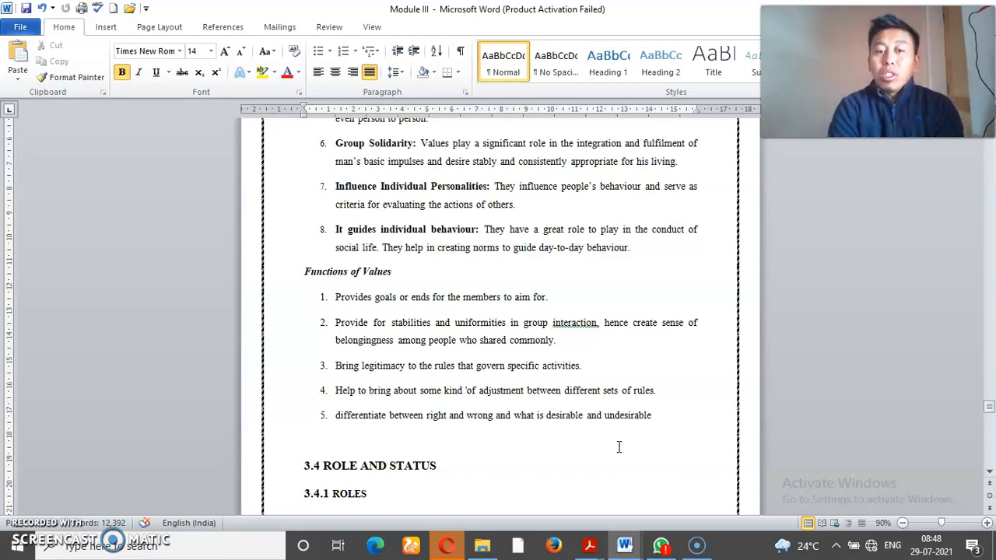
pyautogui.click(305, 493)
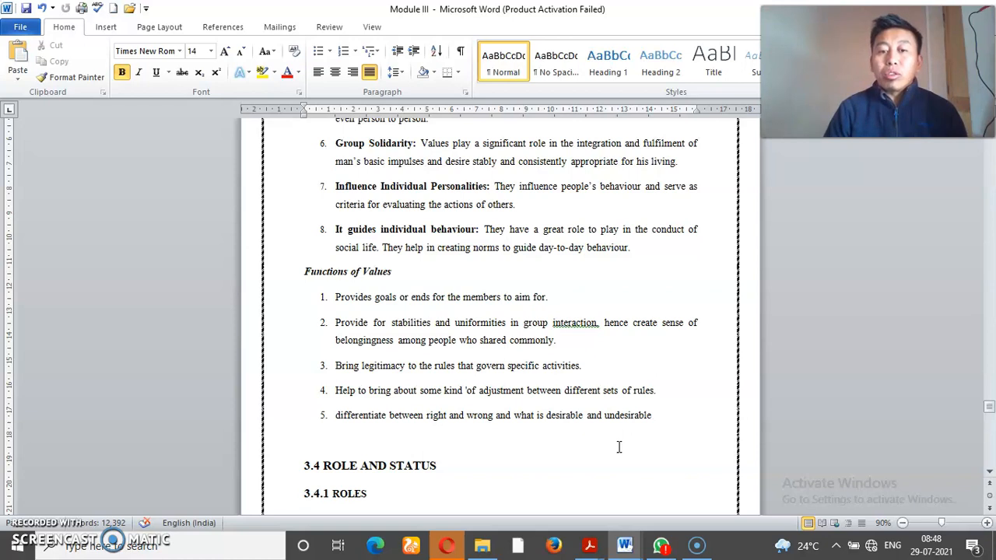
pyautogui.click(305, 493)
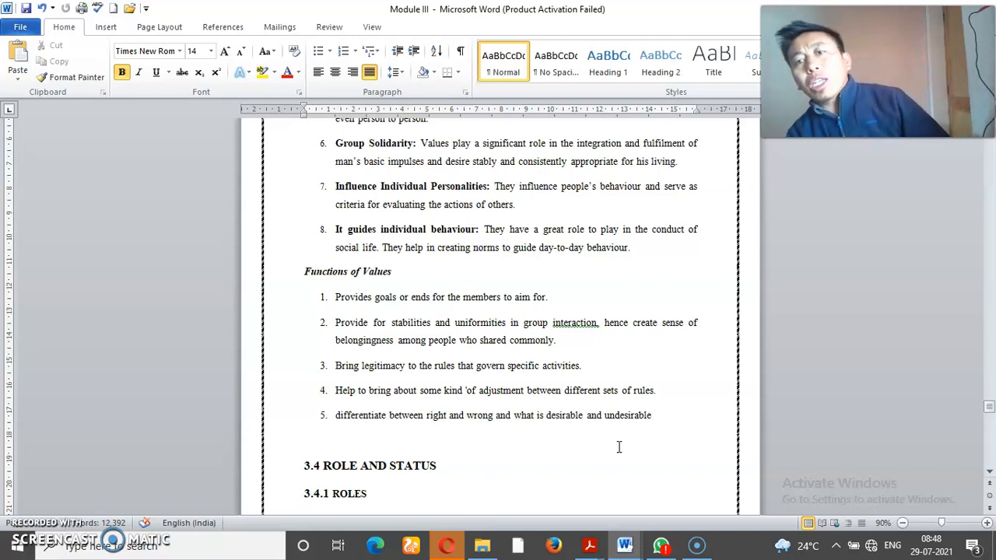
pyautogui.click(305, 494)
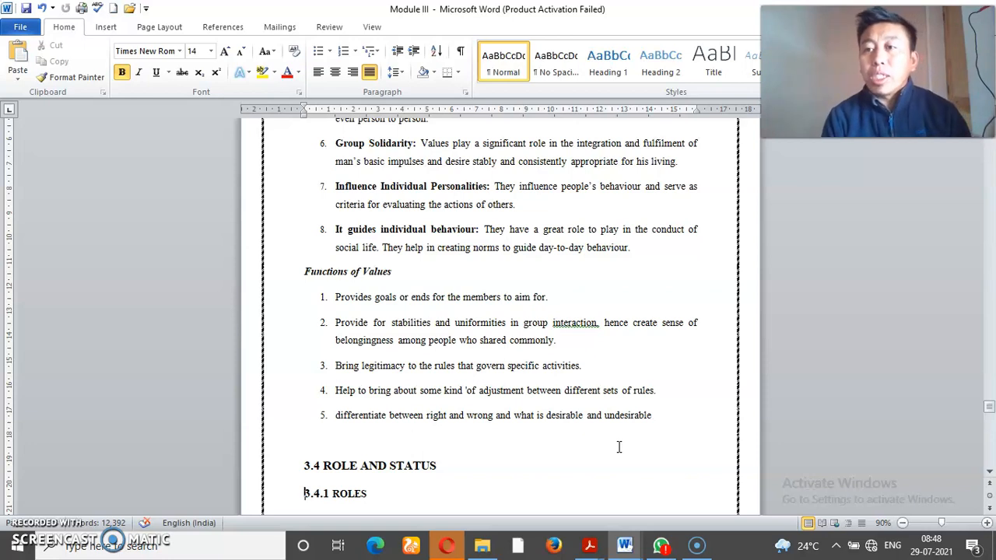